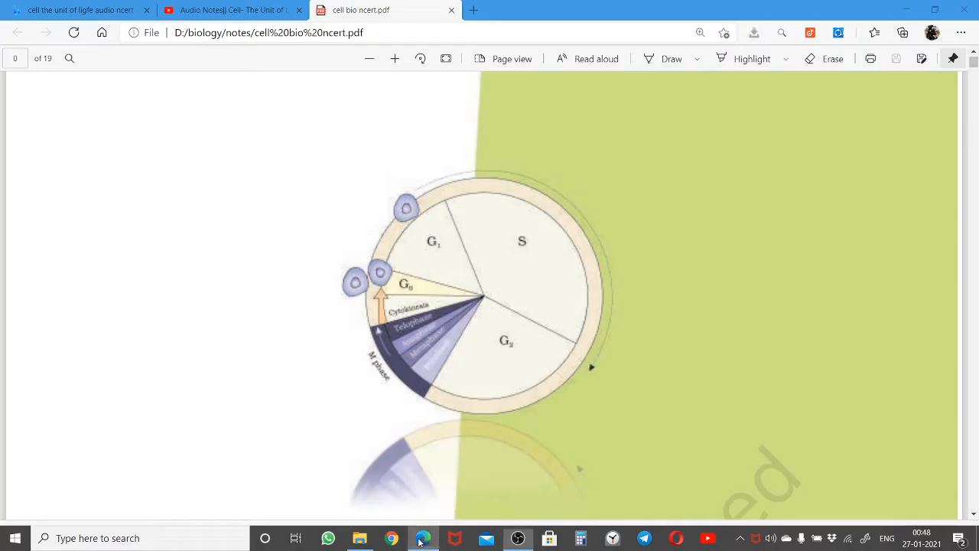
Step: Start Read Aloud on the Unit 3 'Cell: Structure and Functions' PDF
click(596, 59)
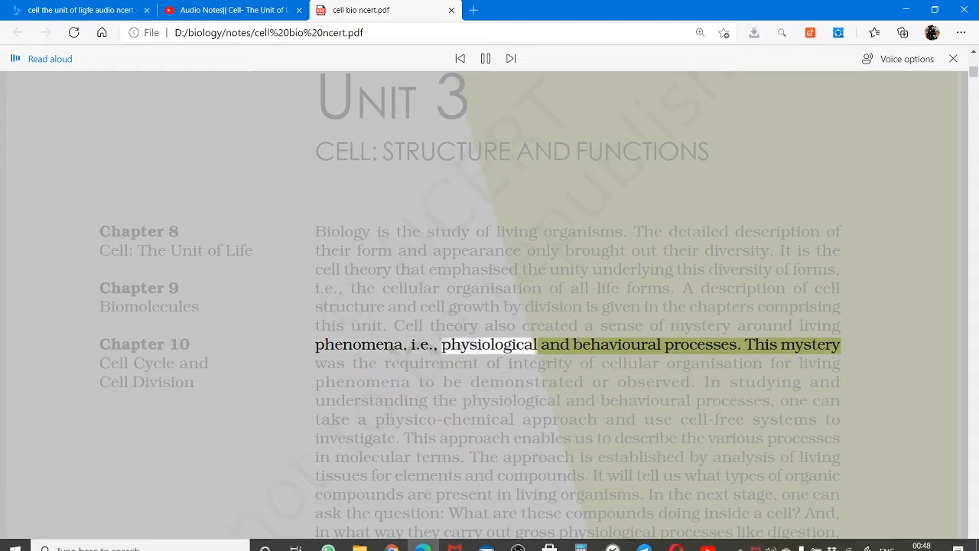
mouse_move(515, 538)
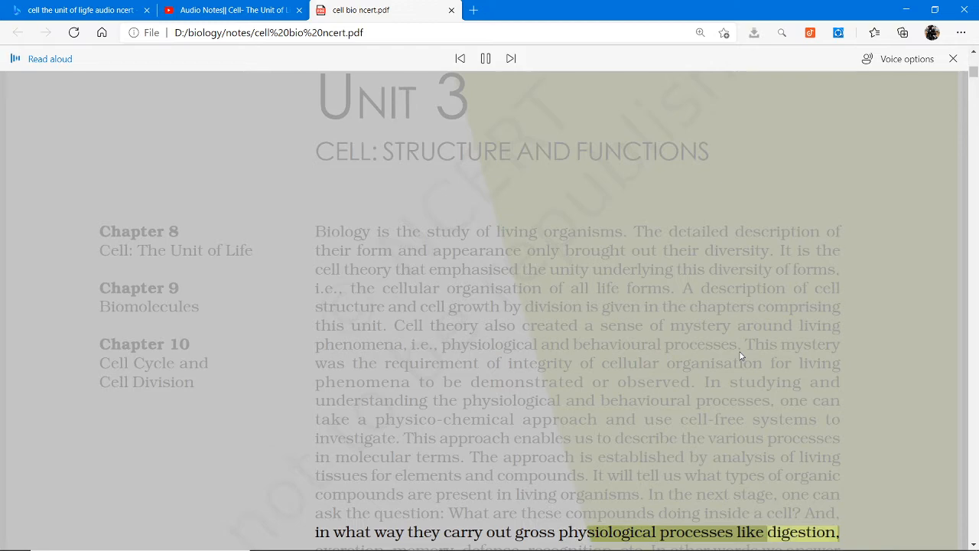
Step: Scroll to Chapter 8 and let narration run through section 8.1 'What is a Cell?'
scroll(down, 3)
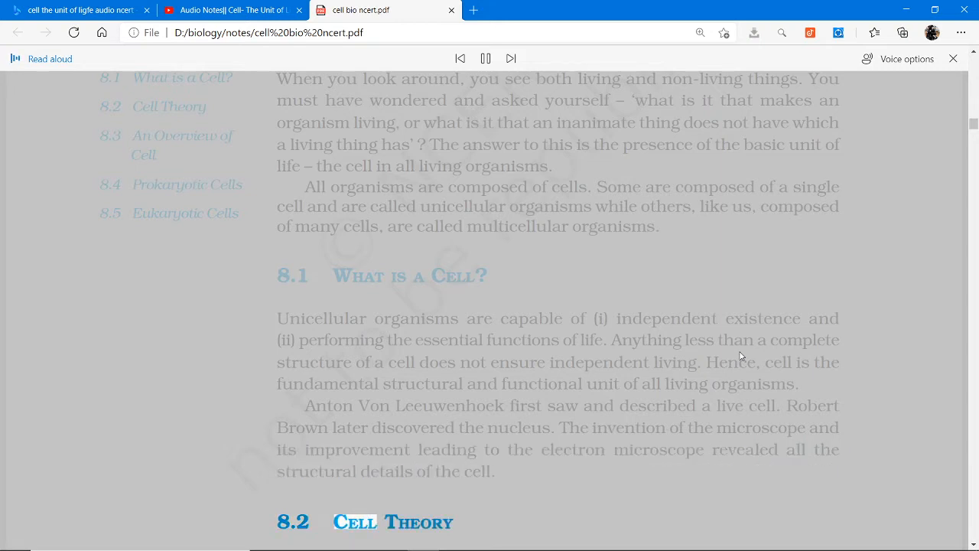
Step: Scroll while narration reads Chapter 8's topic list up to '8.5 Eukaryotic Cells'
scroll(down, 3)
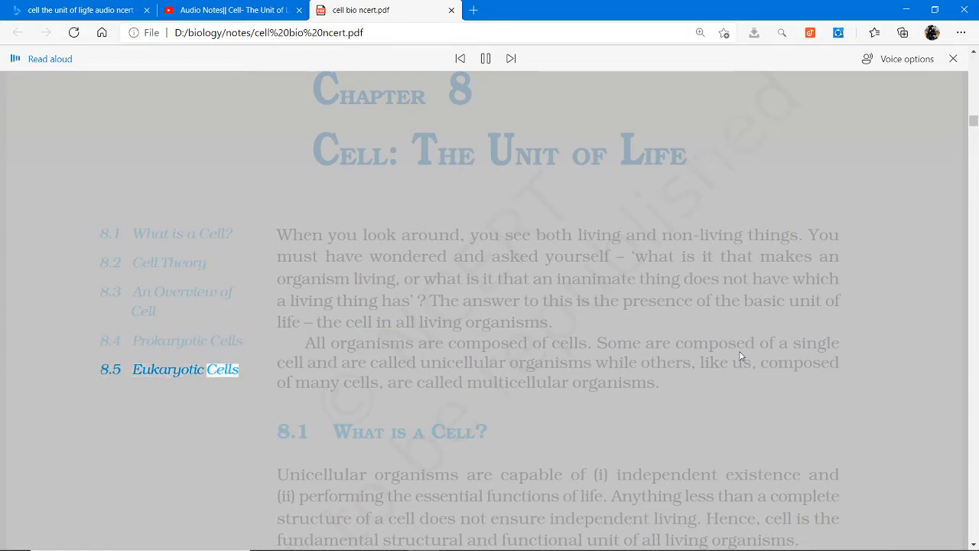
scroll(down, 3)
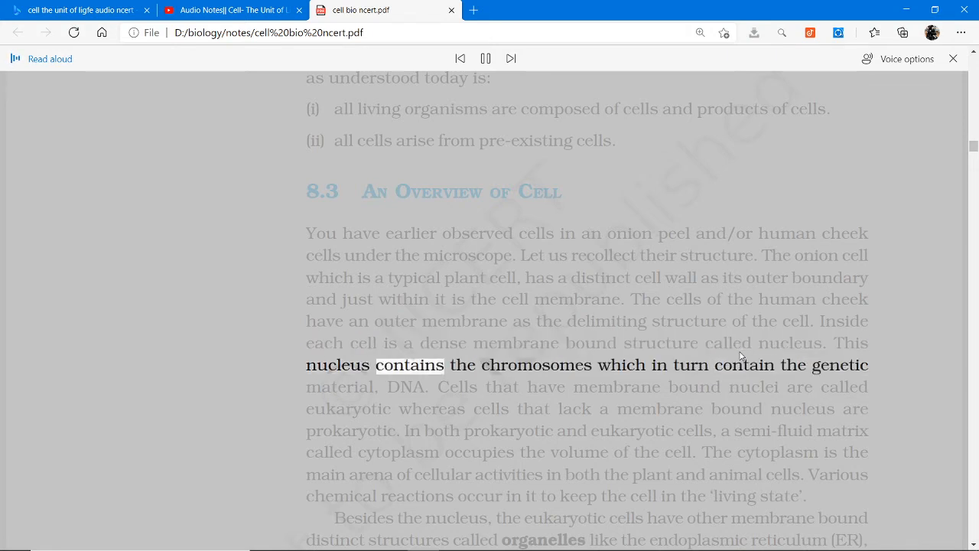
mouse_move(300, 11)
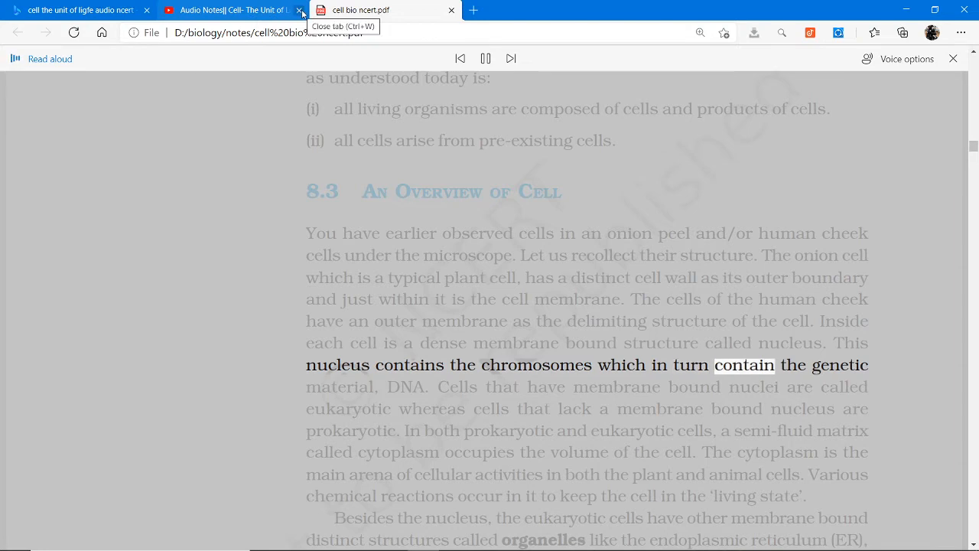
Step: Close the YouTube audio notes and search tabs, keeping cell bio ncert.pdf open
click(303, 10)
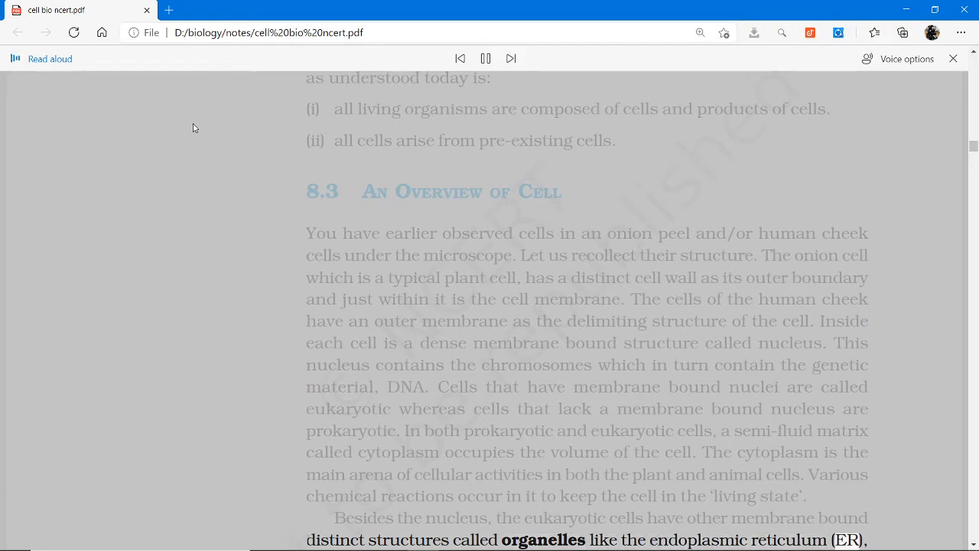
Step: Scroll on as narration covers the ribosome, centriole and cell-size lines to the 2015-16 footer
scroll(down, 3)
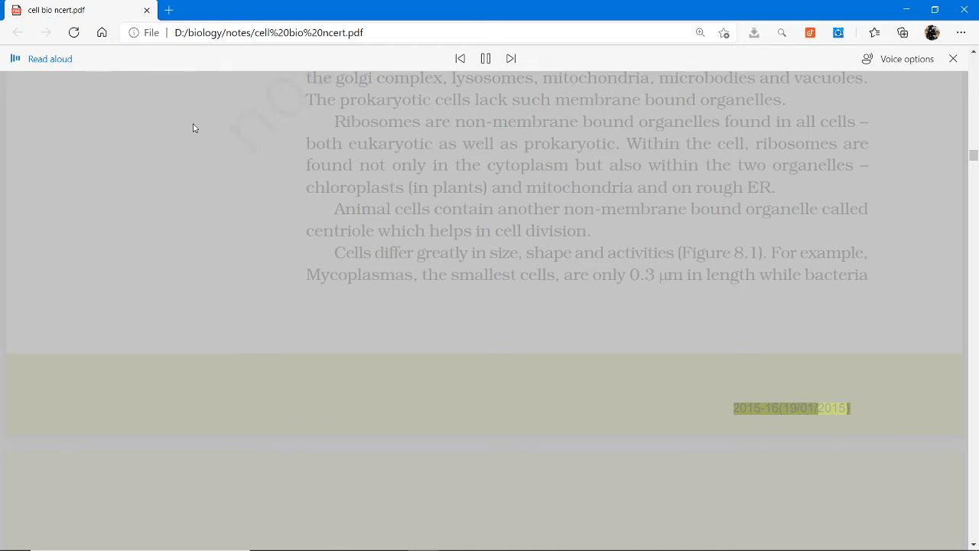
Step: Follow narration through the Figure 8.1 cell shapes to the '8.4 Prokaryotic Cells' heading
scroll(down, 3)
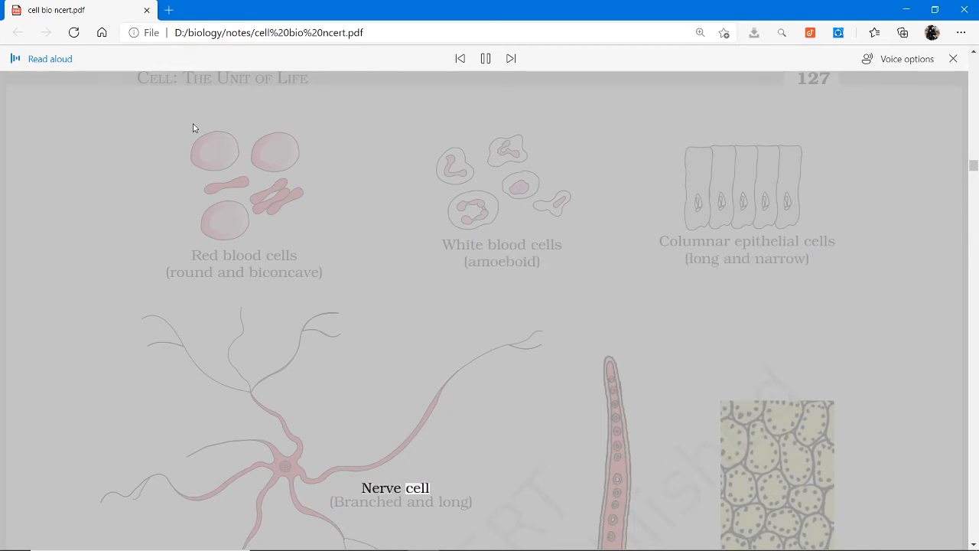
scroll(down, 3)
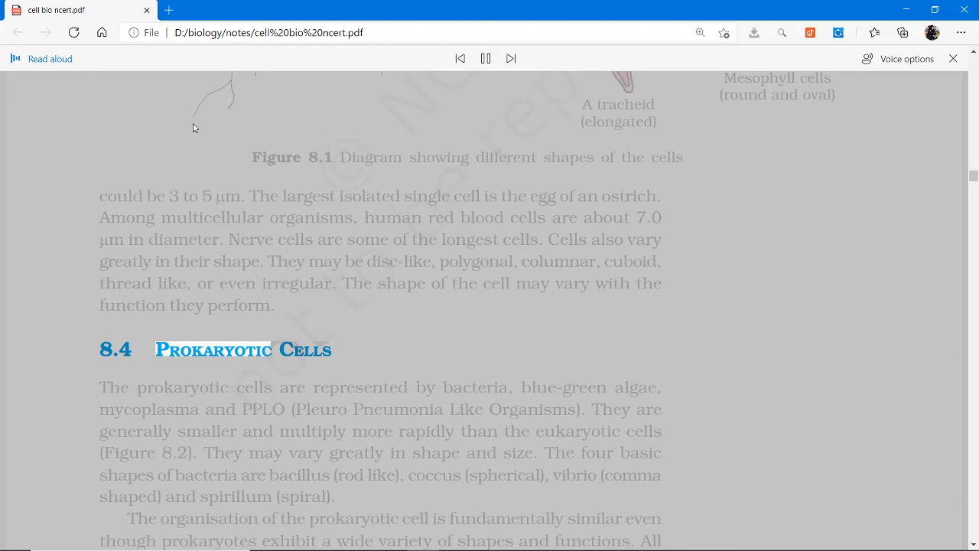
Step: Scroll onto page 128 as narration reaches the plasmid DNA sentence
scroll(down, 3)
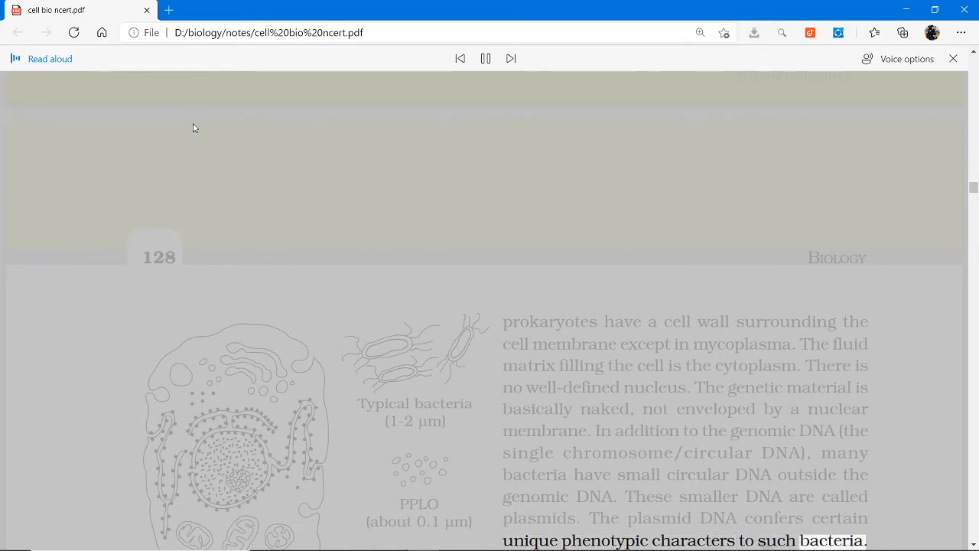
Step: Follow narration through the mesosome text and section 8.4.1 to the glycocalyx sentence
scroll(down, 3)
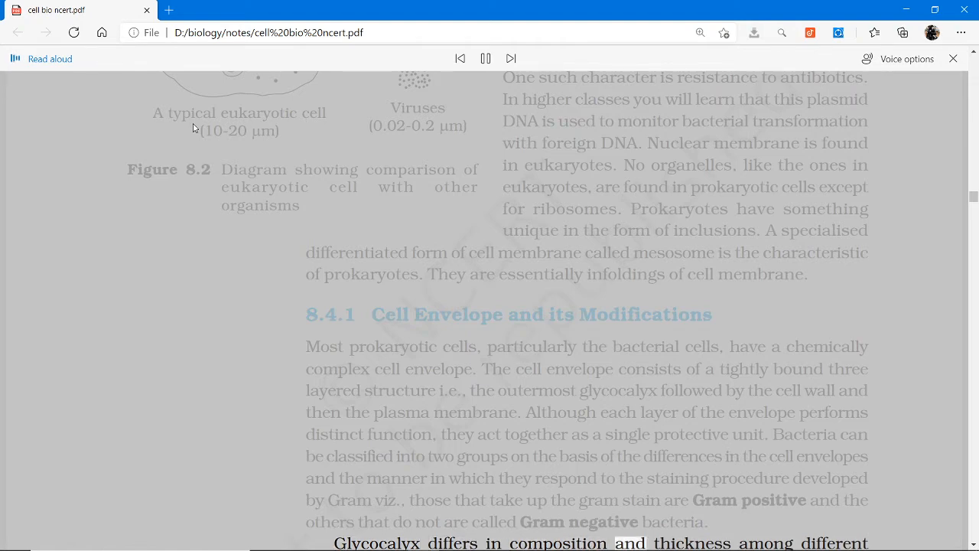
Step: Scroll the Figure 8.2 diagram back into view as narration ends its caption on 'organisms'
scroll(down, 3)
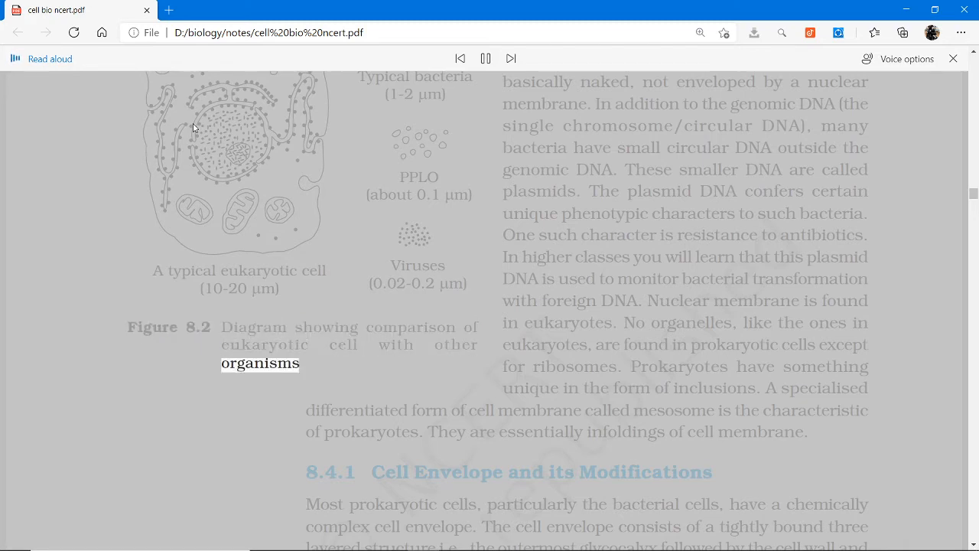
Step: Scroll to page 129 as narration reaches the pili and fimbriae sentence
scroll(down, 3)
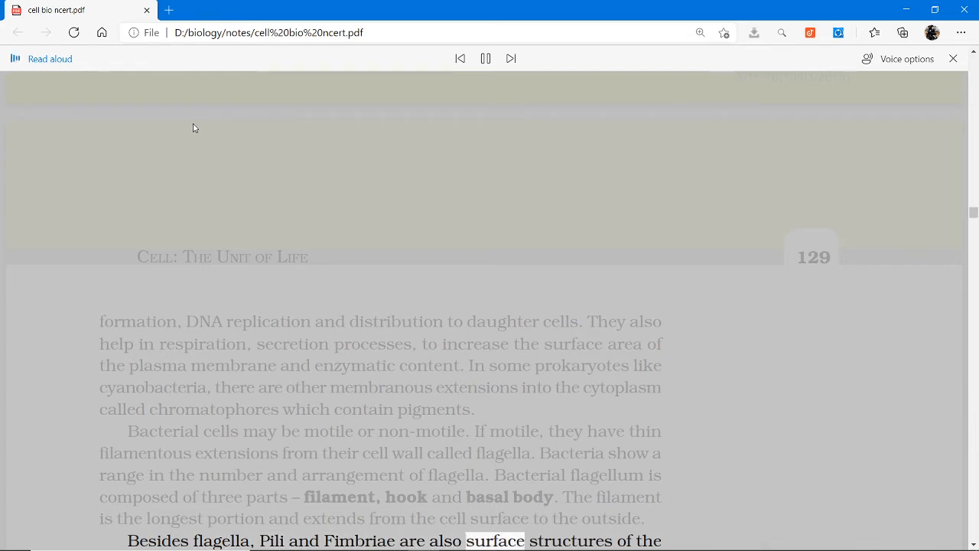
Step: Scroll down to follow narration through the eukaryotic cells paragraphs to the page footer
scroll(down, 3)
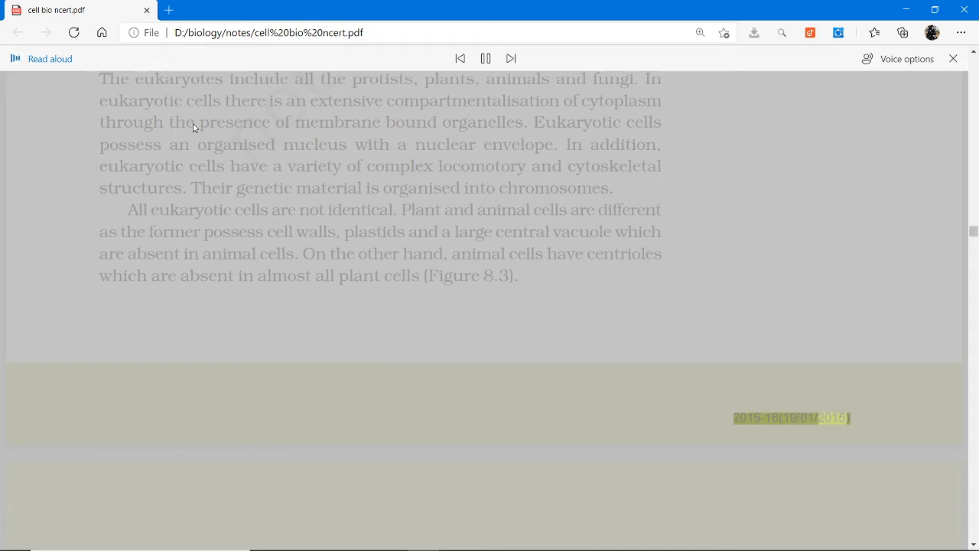
Step: Scroll down with the narration to the animal cell labels of Figure 8.3 (b)
scroll(down, 3)
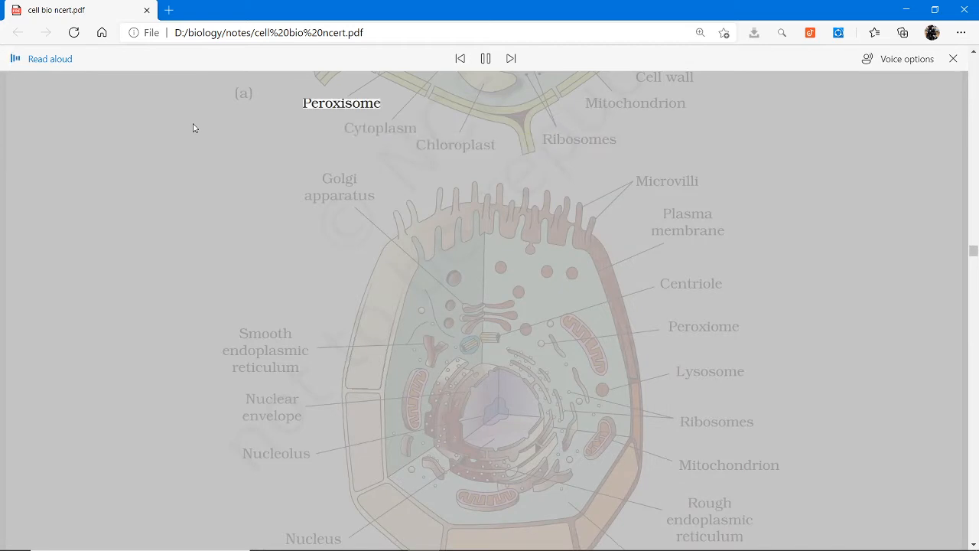
scroll(down, 3)
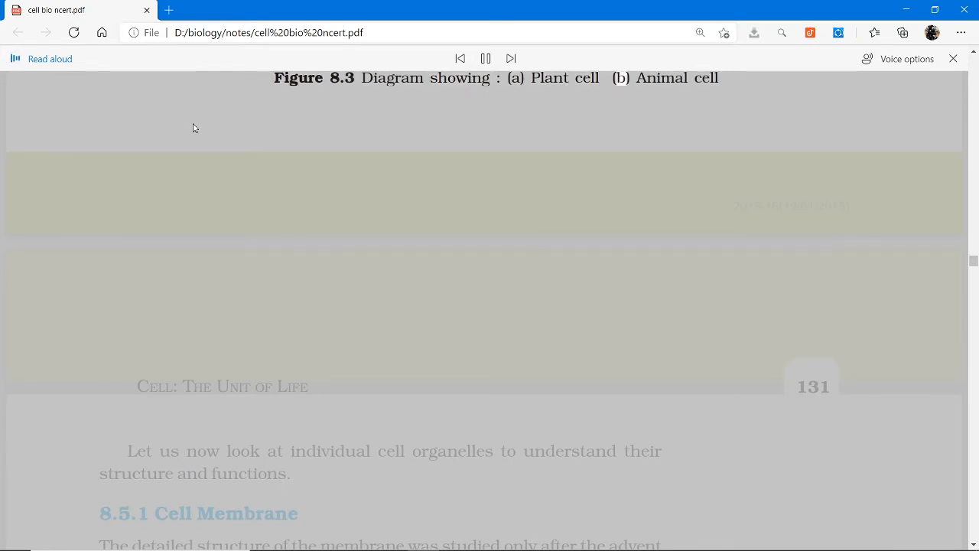
scroll(down, 3)
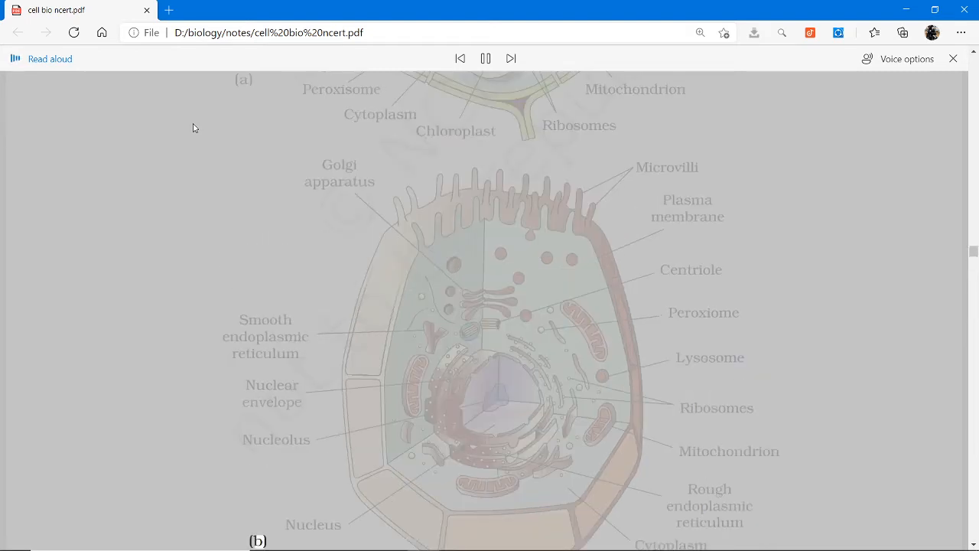
Step: Scroll past section 8.5.1's start to Figure 8.4's 'Lipid bilayer' label
scroll(down, 3)
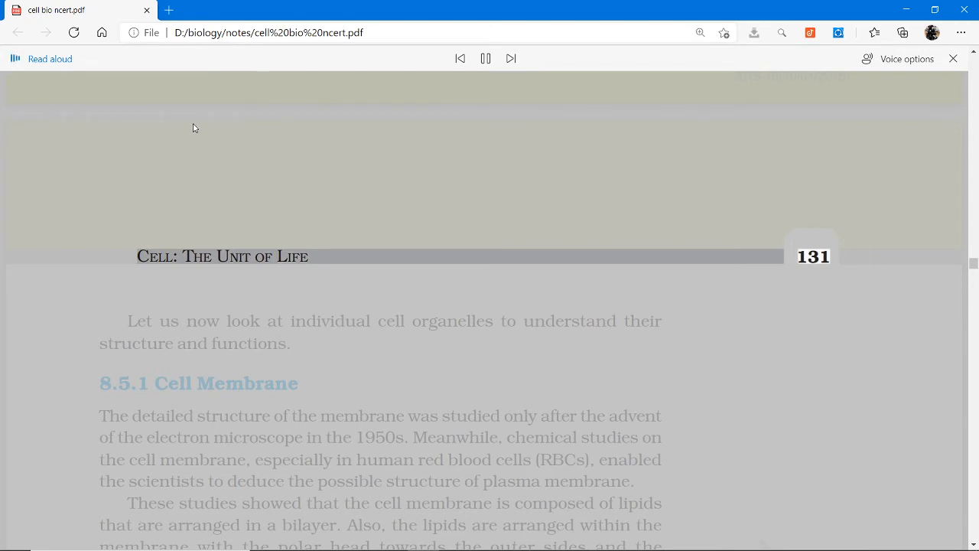
scroll(down, 3)
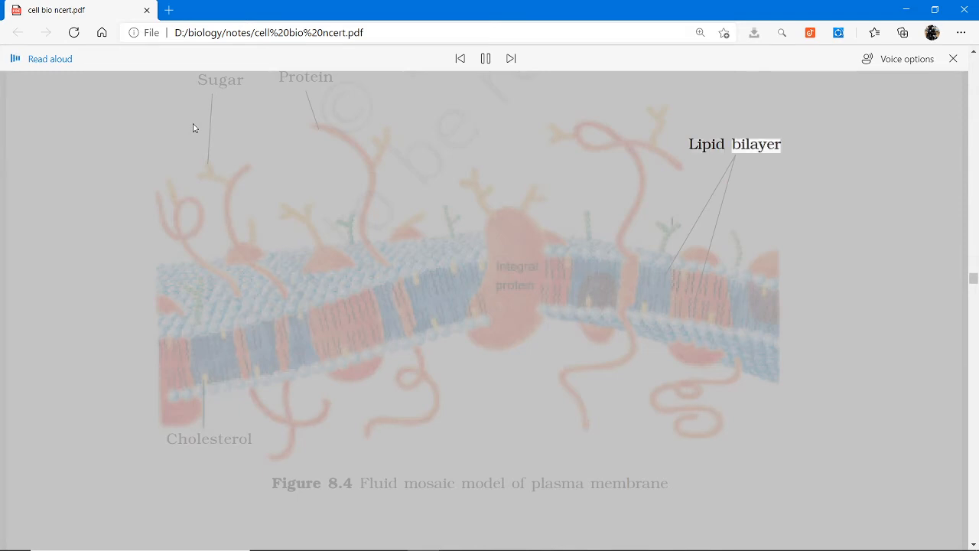
Step: Scroll to the Cell Membrane text as narration reaches peripheral proteins
scroll(down, 3)
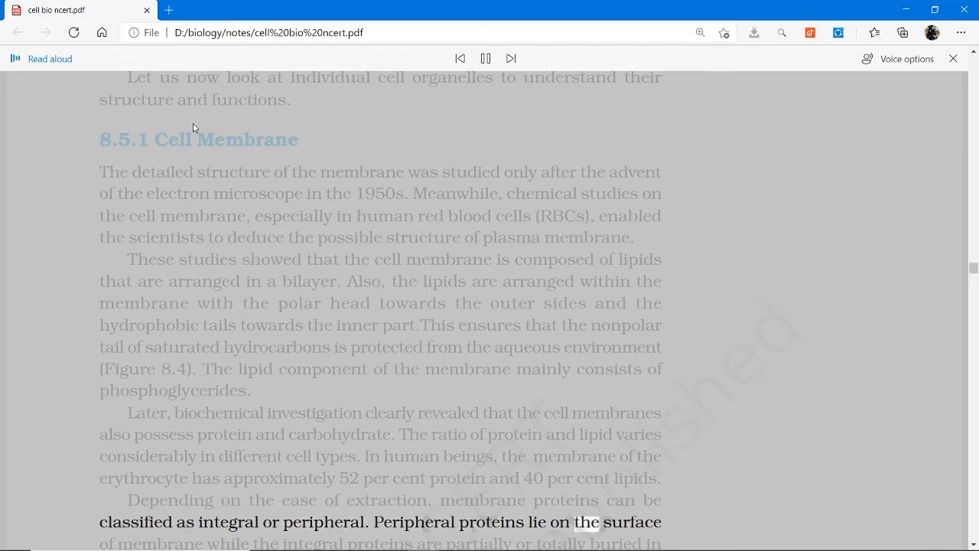
Step: Scroll onto page 132 to follow the selectively permeable membrane paragraphs
scroll(down, 3)
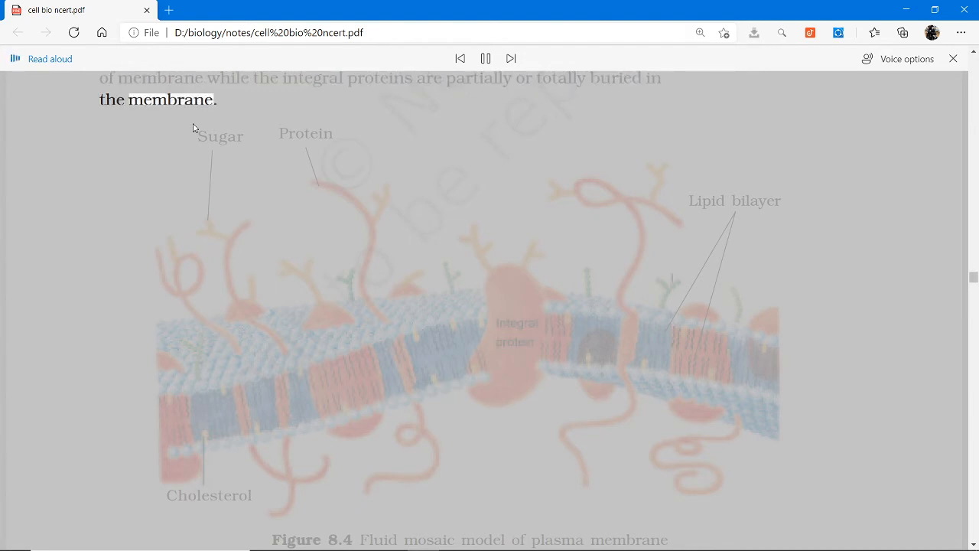
scroll(down, 3)
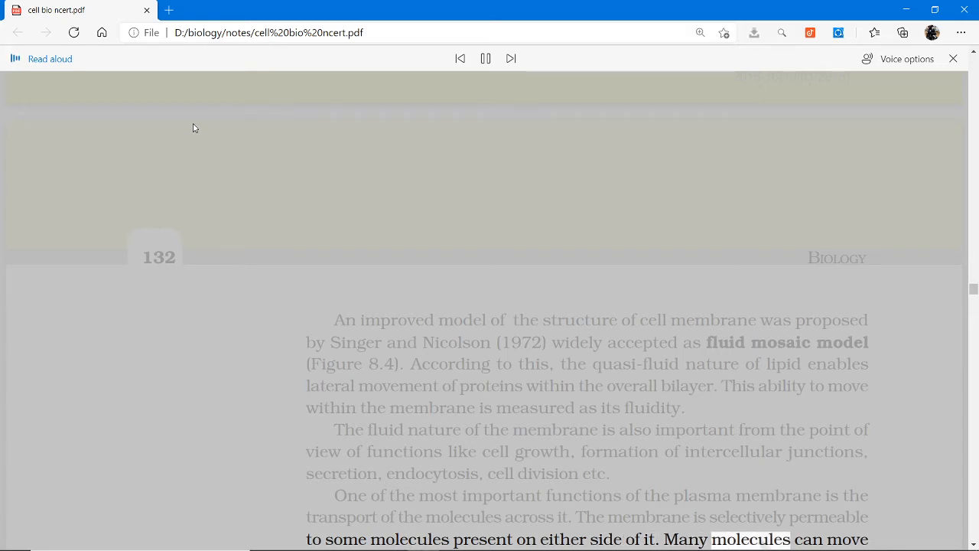
Step: Scroll down through passive and active transport to section 8.5.2 Cell Wall
scroll(down, 3)
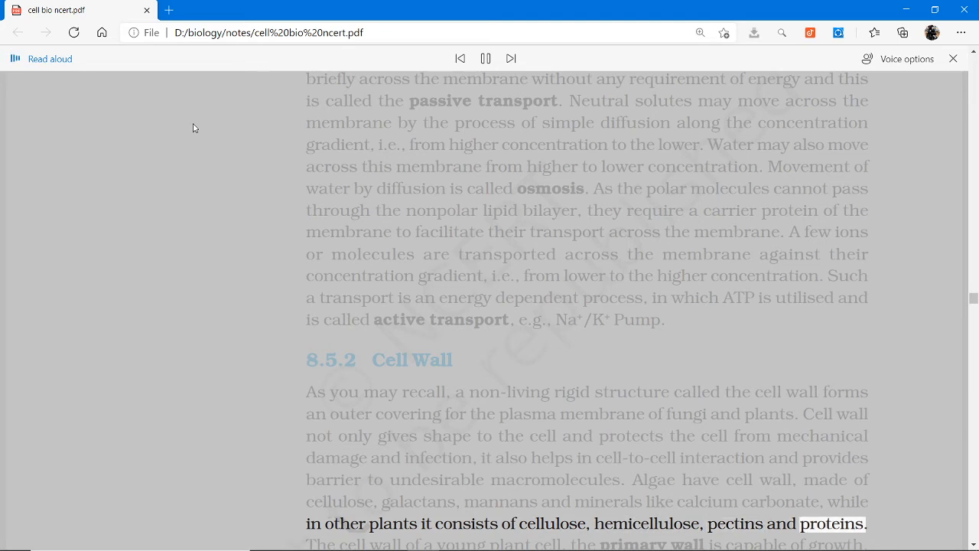
Step: Scroll onto page 133 to the 'Rough endoplasmic reticulum' figure label
scroll(down, 3)
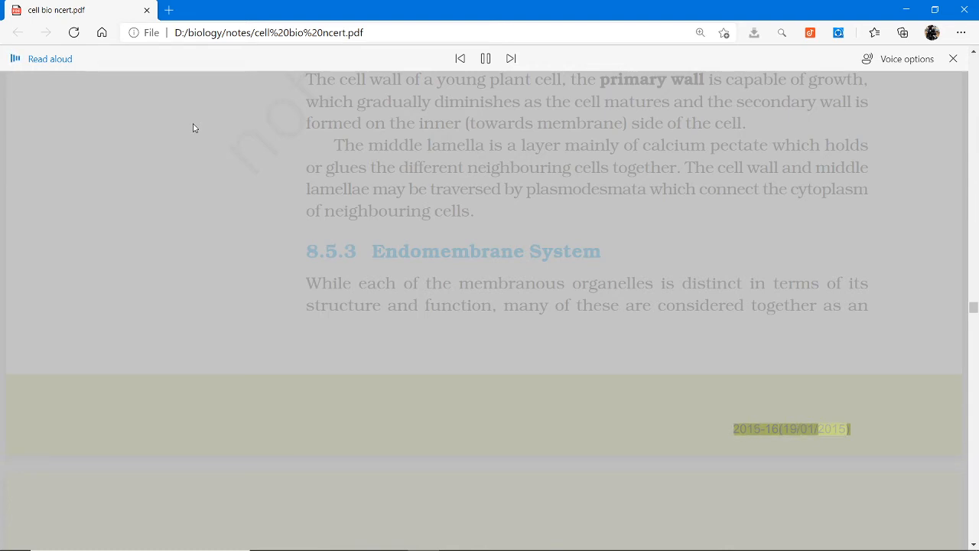
scroll(down, 3)
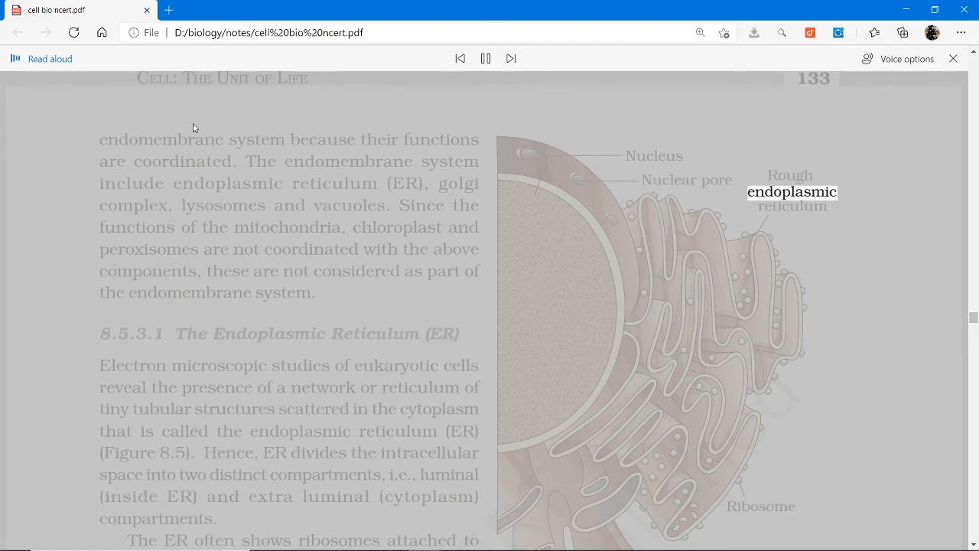
Step: Scroll through the endoplasmic reticulum text to section 8.5.3.2 Golgi apparatus
scroll(down, 3)
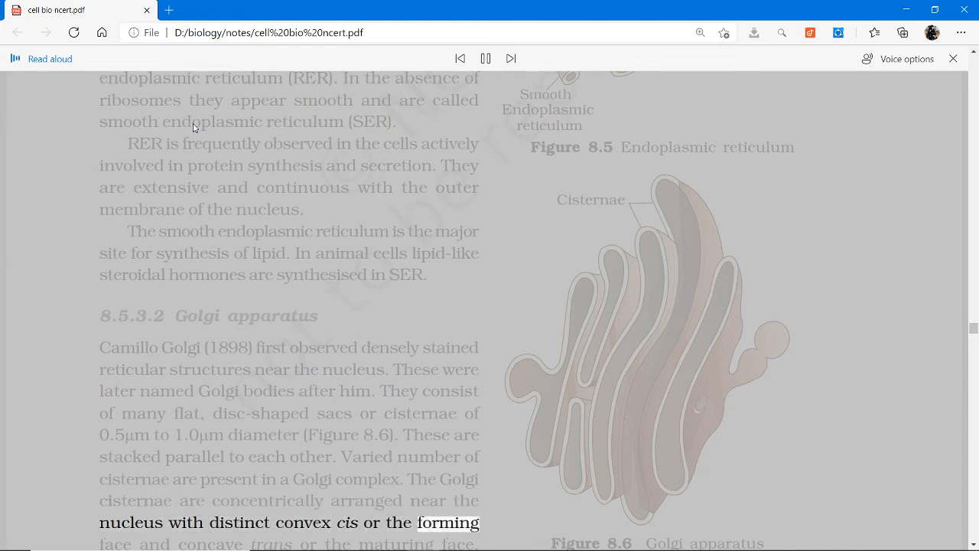
Step: Scroll past the Figure 8.6 caption onto page 134's Golgi packaging text
scroll(down, 3)
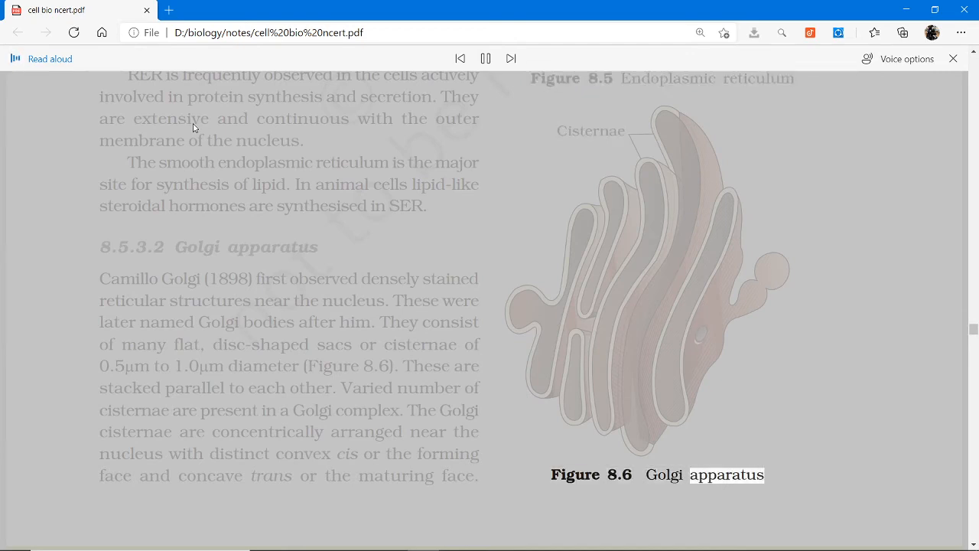
scroll(down, 3)
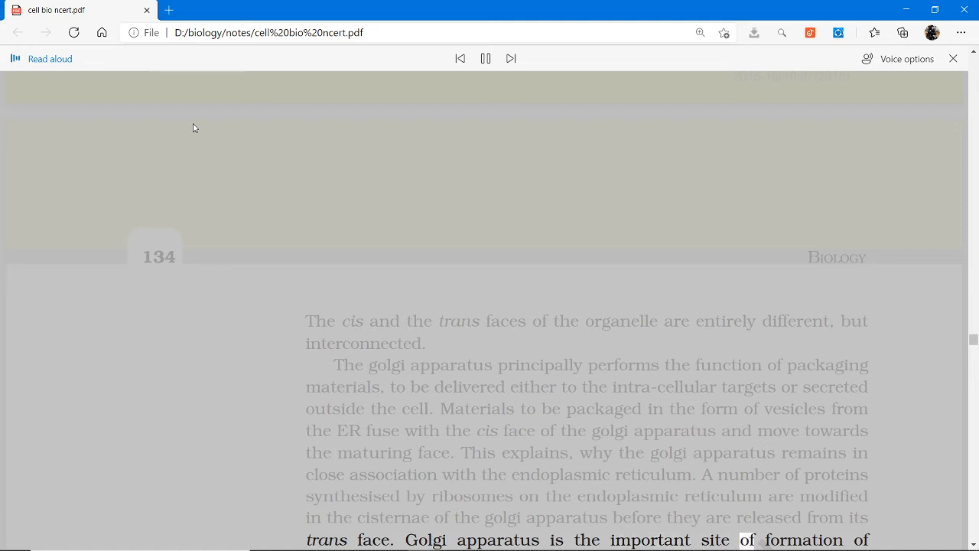
Step: Scroll past Lysosomes to section 8.5.3.4 Vacuoles on protist food vacuoles
scroll(down, 3)
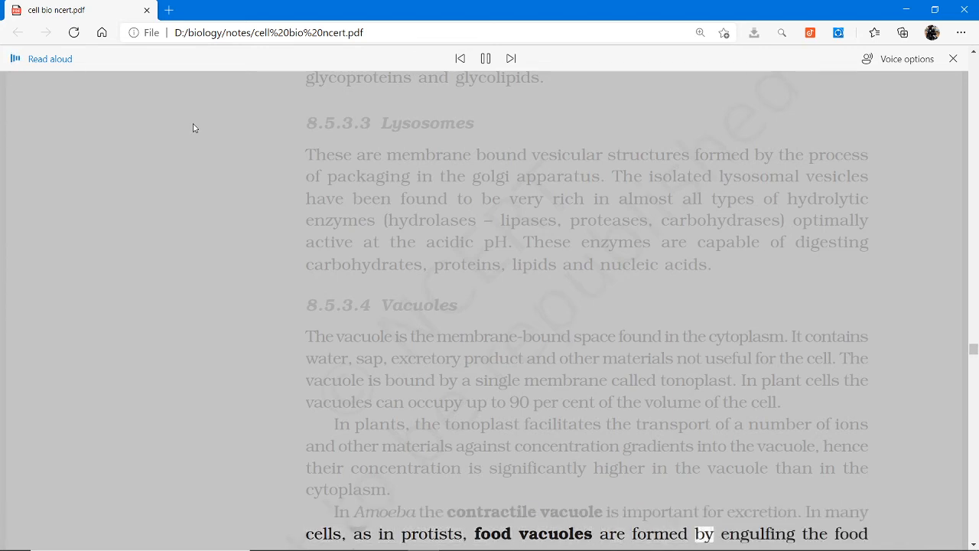
scroll(down, 3)
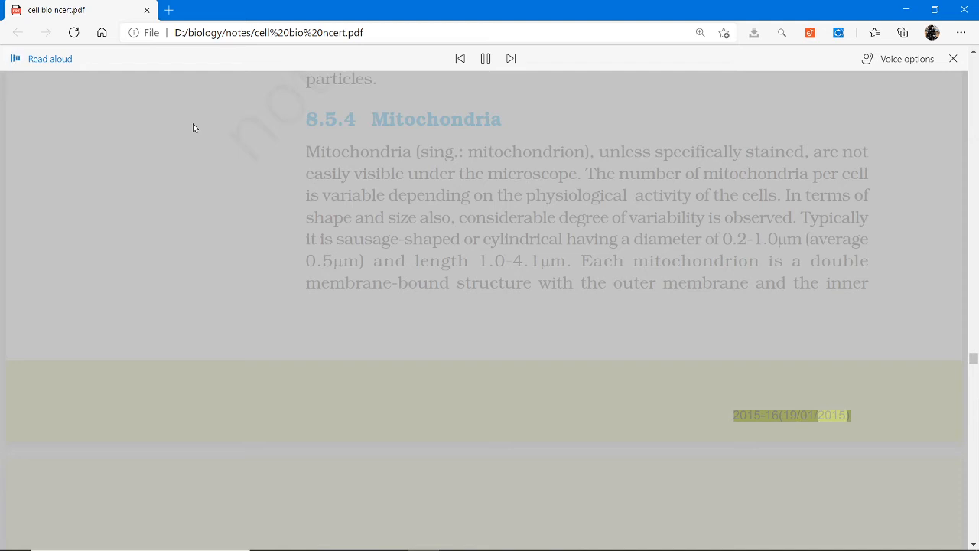
Step: Scroll along as Read Aloud reads the mitochondria and plastids paragraphs to 'aleuroplasts store proteins.'
scroll(down, 3)
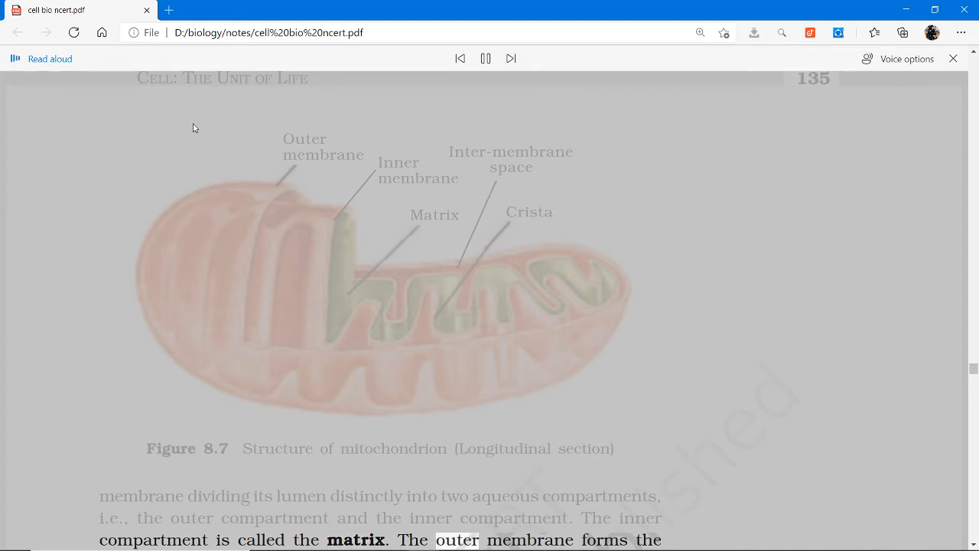
scroll(down, 3)
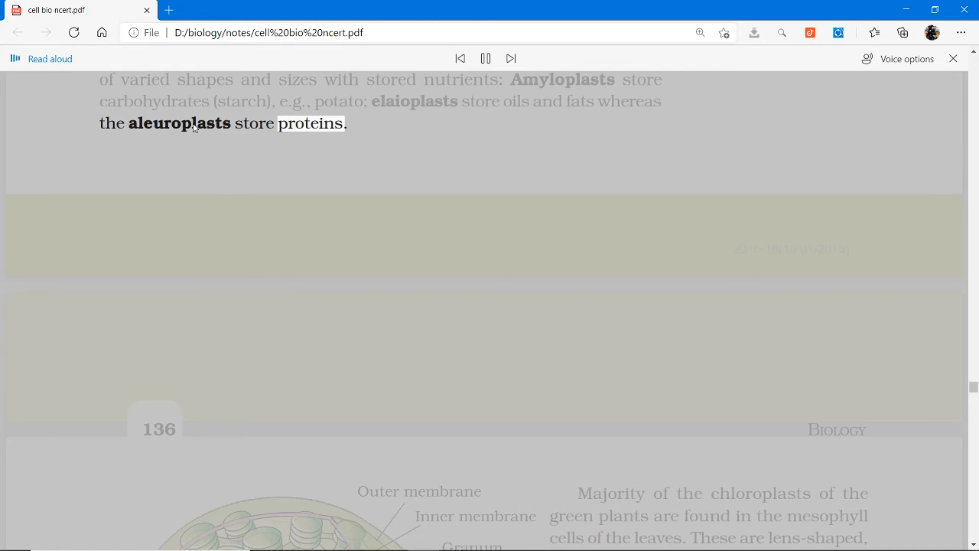
Step: Scroll to Figure 8.7 and double-click the page as narration reaches page 136 chloroplasts
scroll(down, 3)
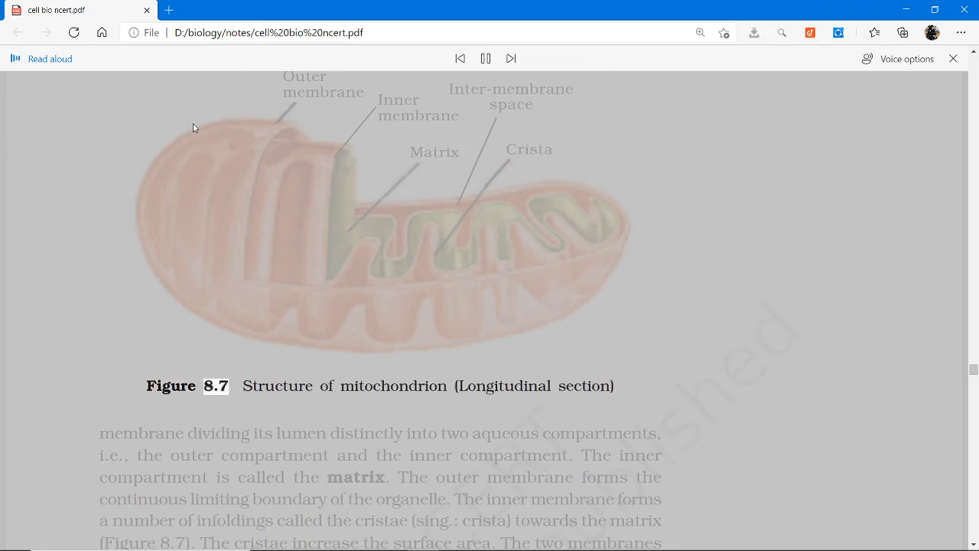
double_click(393, 385)
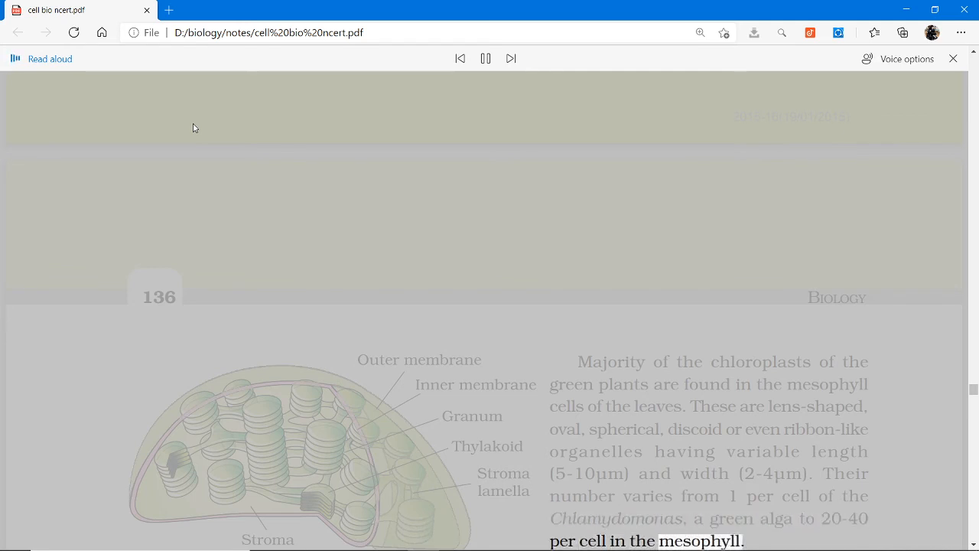
Step: Scroll page 136 down to the Figure 8.8 caption and 8.5.6 Ribosomes section
scroll(down, 3)
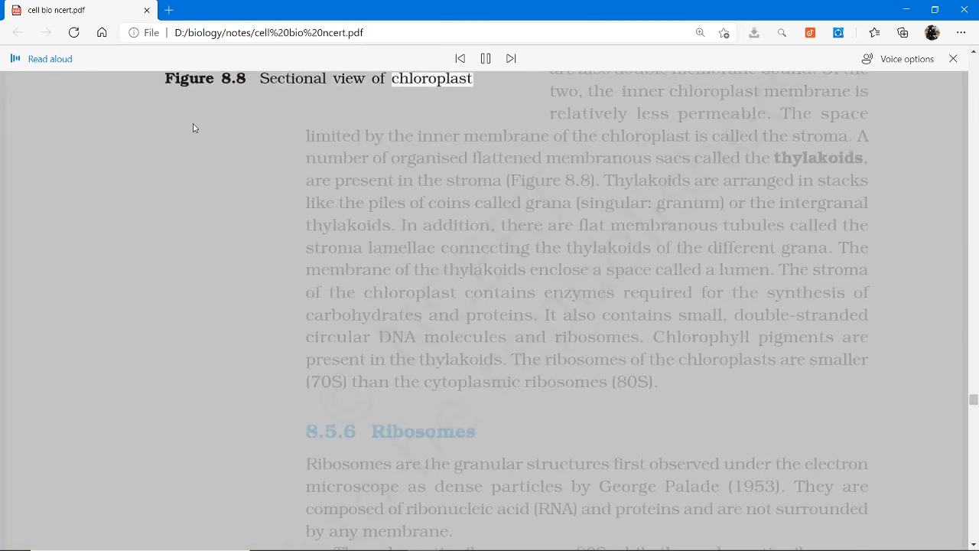
Step: Follow the narration through Ribosomes and Cilia and Flagella to the 8.5.9 heading
scroll(down, 3)
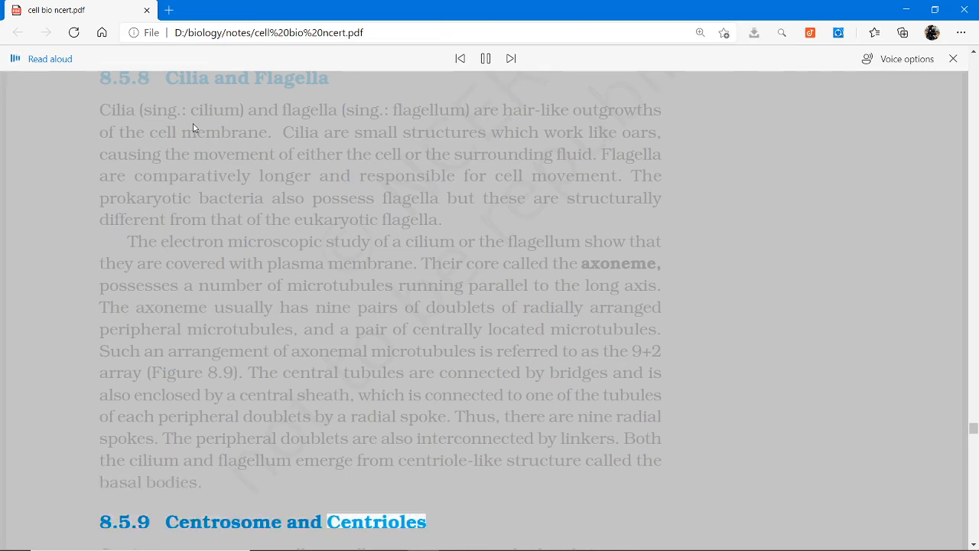
scroll(down, 3)
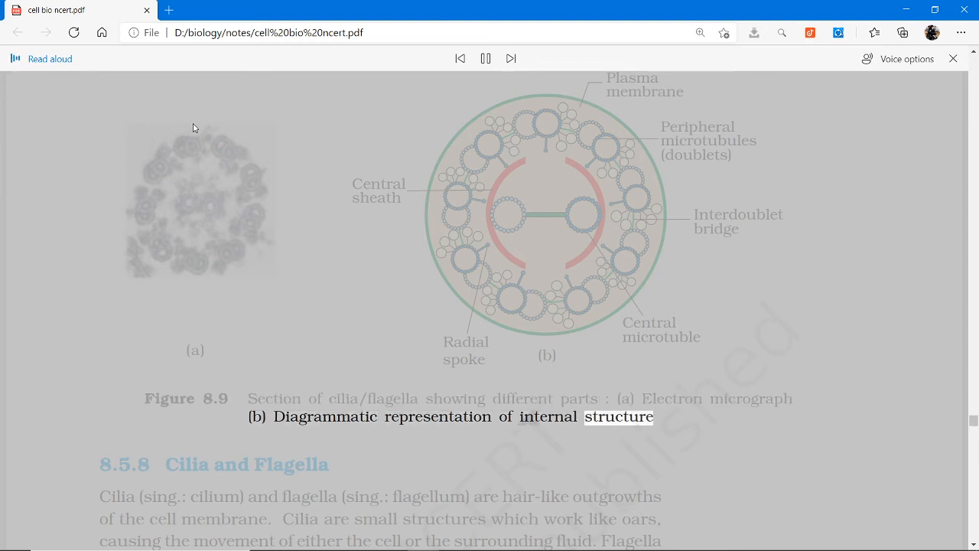
Step: Scroll to follow narration of the Figure 8.9 cilia and flagella caption
scroll(down, 3)
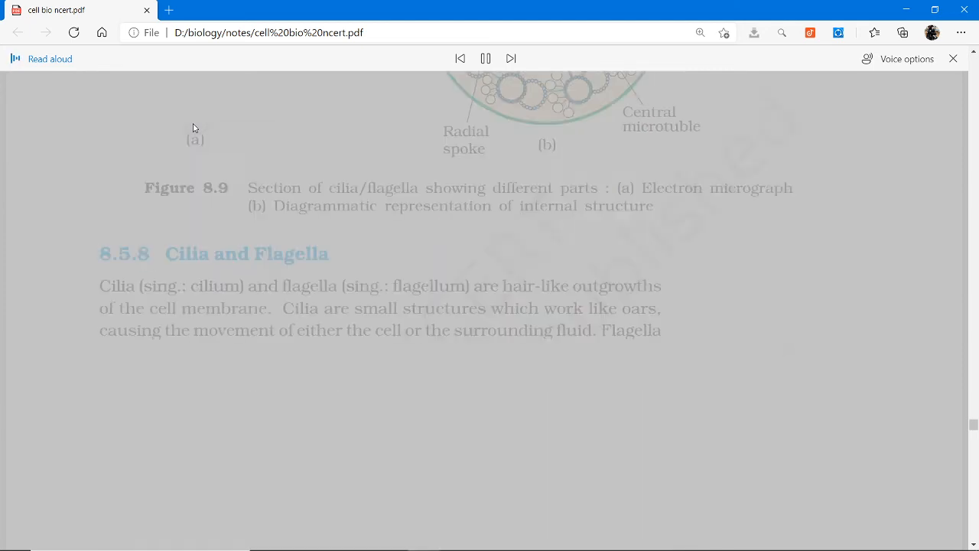
Step: Scroll onto page 138 as narration enters 8.5.10 Nucleus and the nuclear pores sentence
scroll(down, 3)
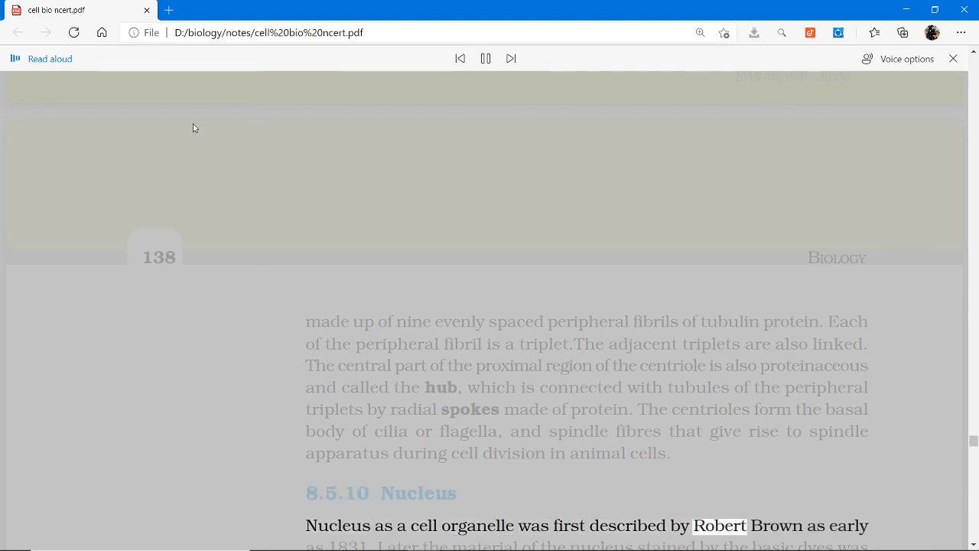
scroll(down, 3)
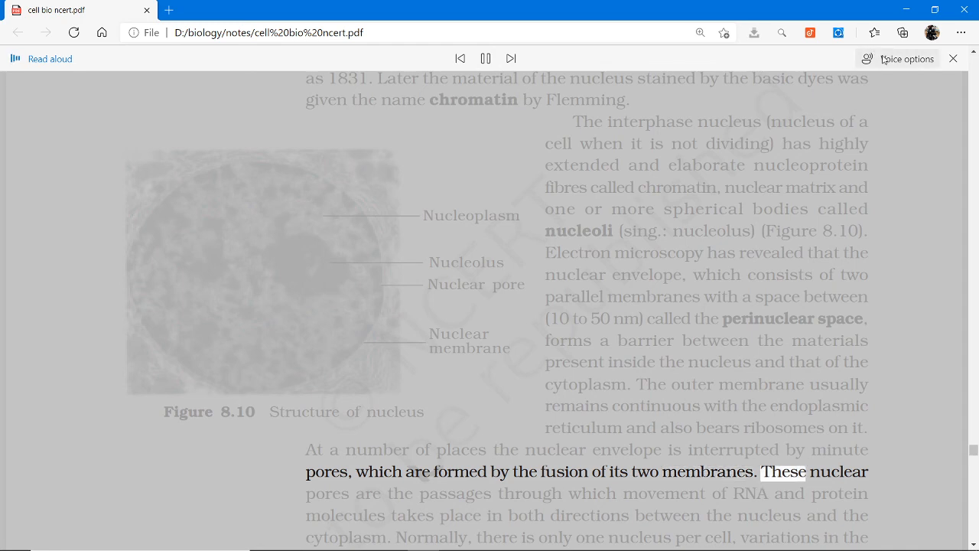
Step: Glance at Voice options, then scroll to Figure 8.10's 'Nuclear membrane' label
click(904, 58)
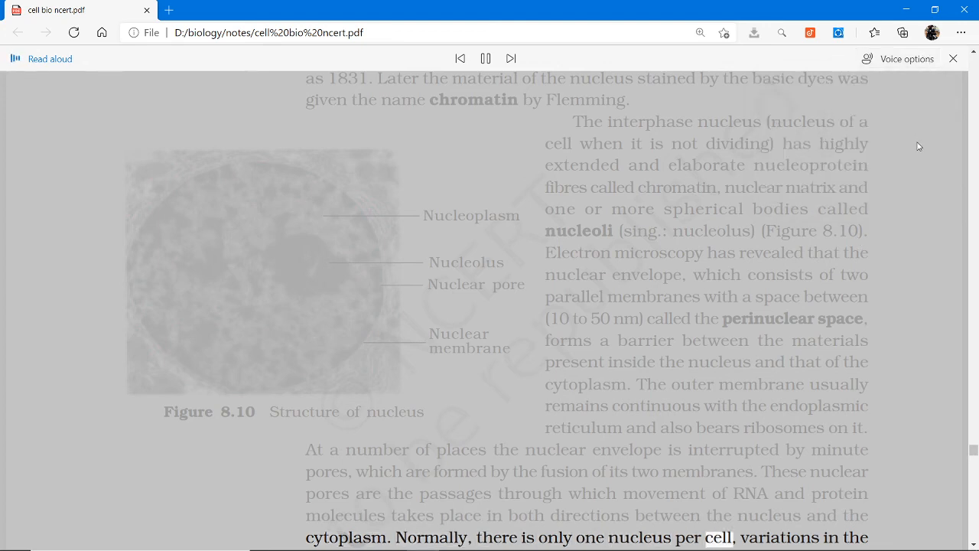
scroll(down, 3)
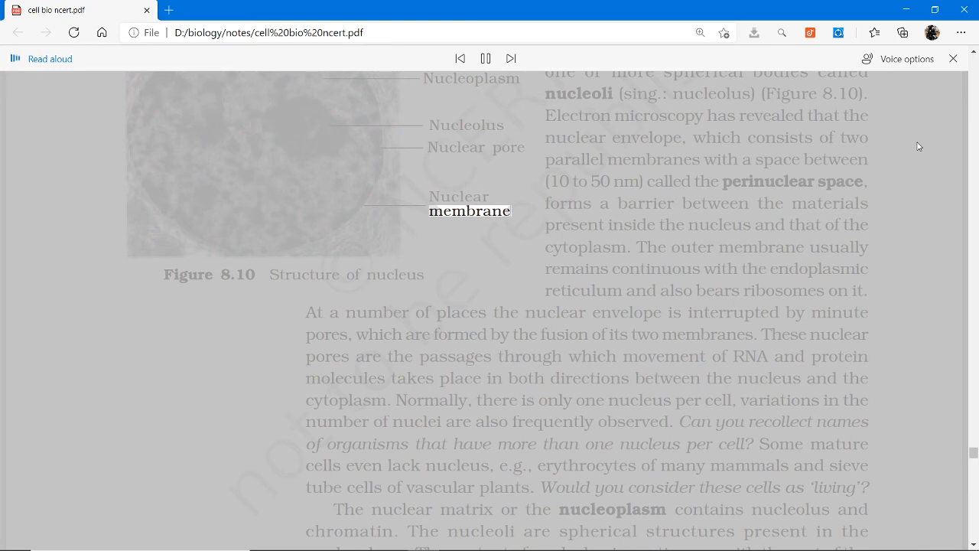
Step: Scroll from Figure 8.10 onto page 139 to the Figure 8.11 kinetochore caption
scroll(down, 3)
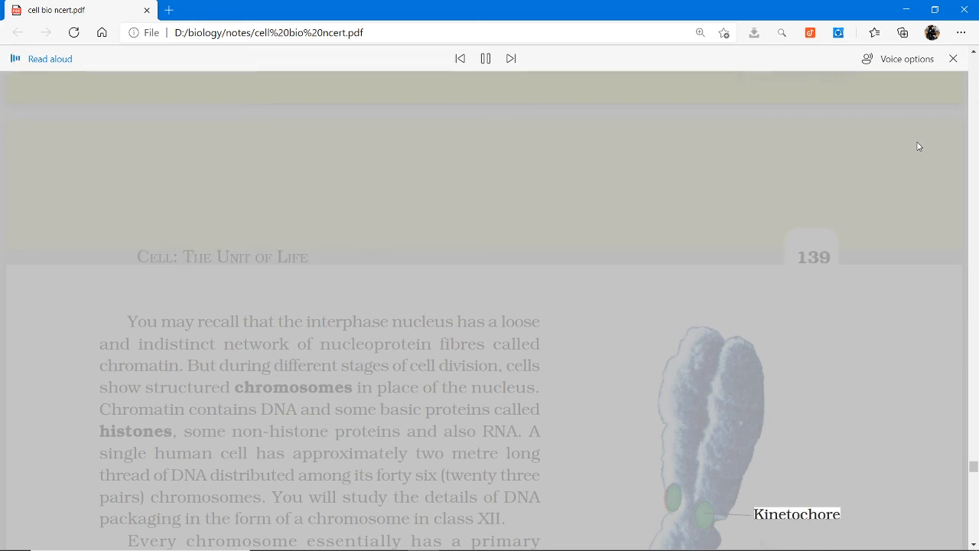
scroll(down, 3)
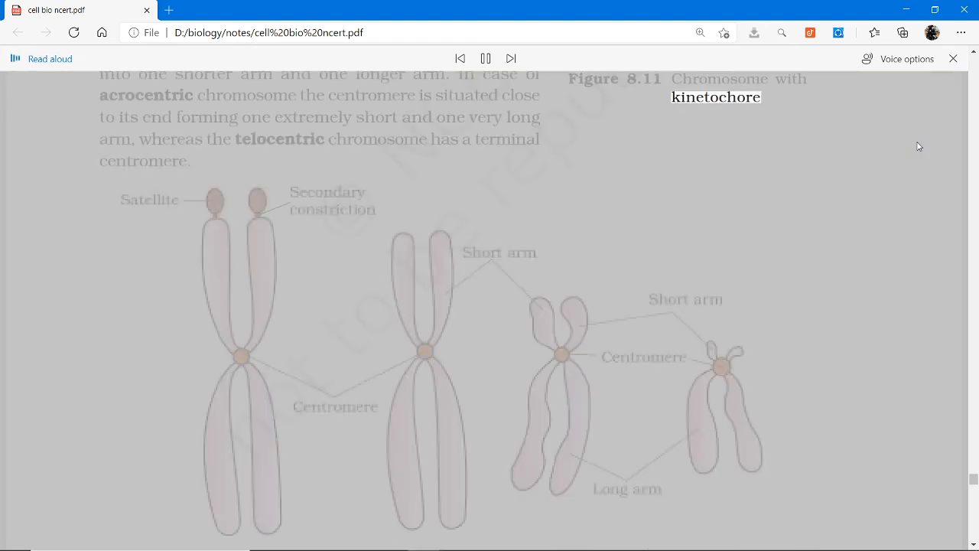
Step: Scroll between Figures 8.11 and 8.12 following the chromosome-type passage to telocentric
scroll(down, 3)
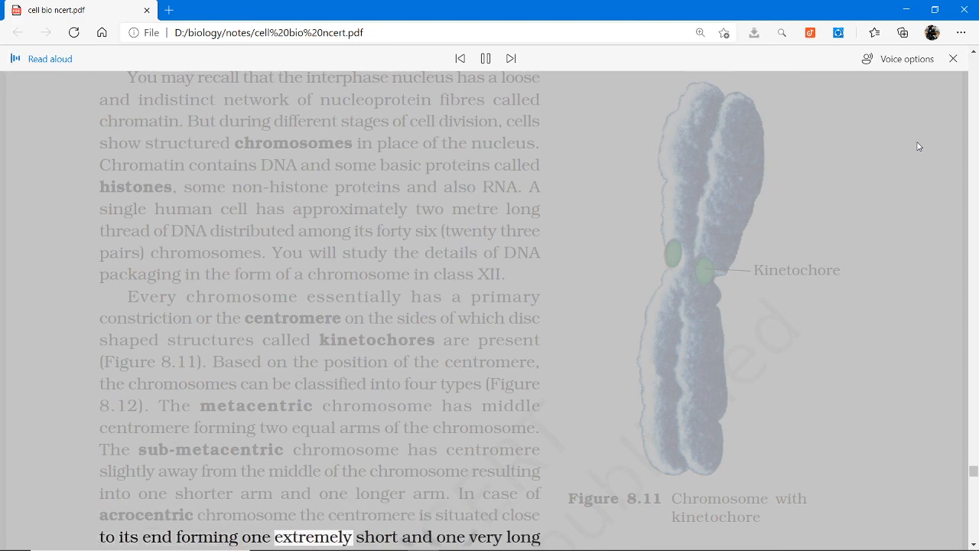
scroll(down, 3)
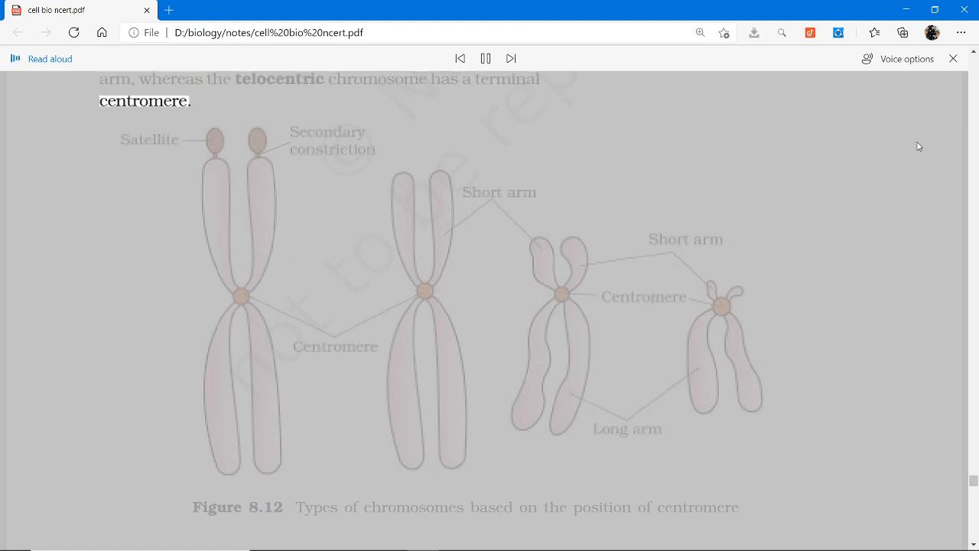
Step: Scroll past the summary and footer to page 141 Exercises, question 4
scroll(down, 3)
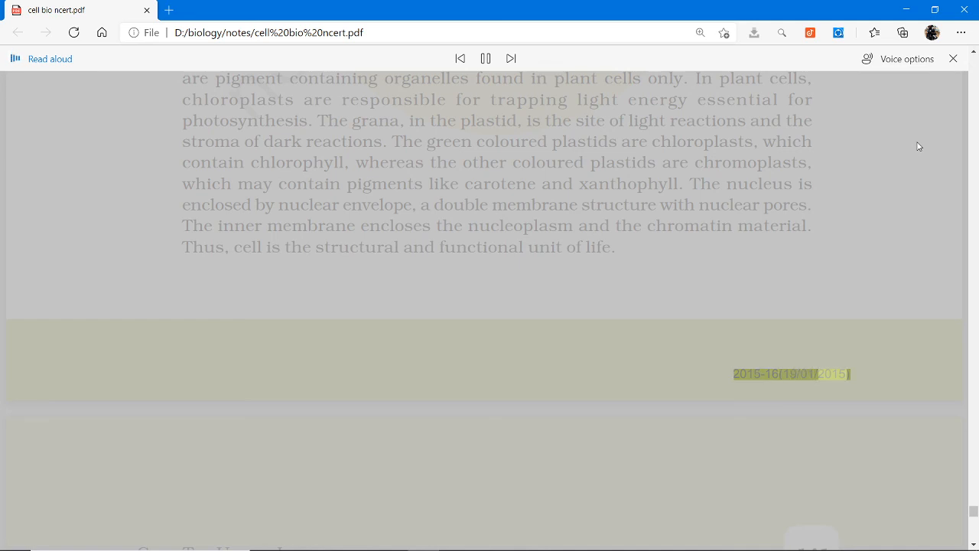
scroll(down, 3)
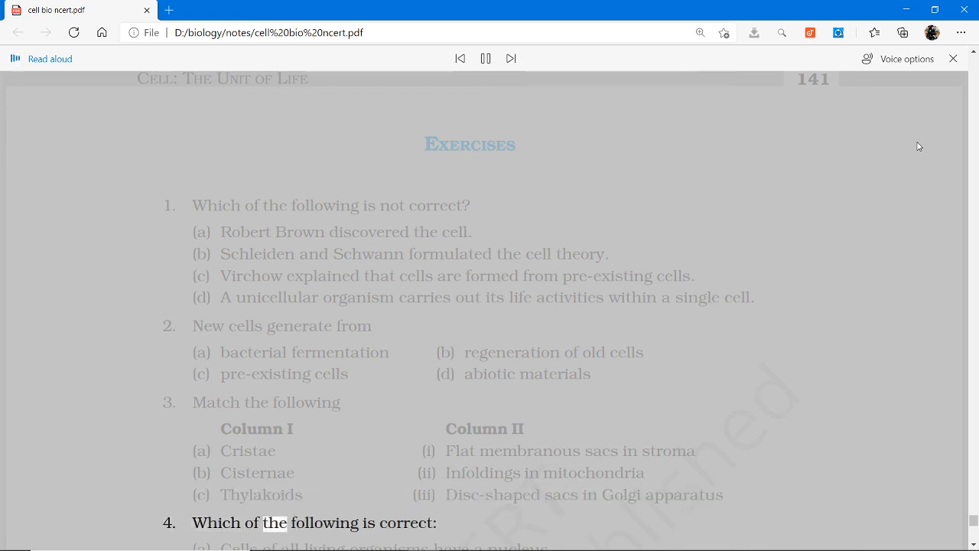
Step: Scroll down the Exercises page while Read Aloud narrates questions 4 through 13
scroll(down, 3)
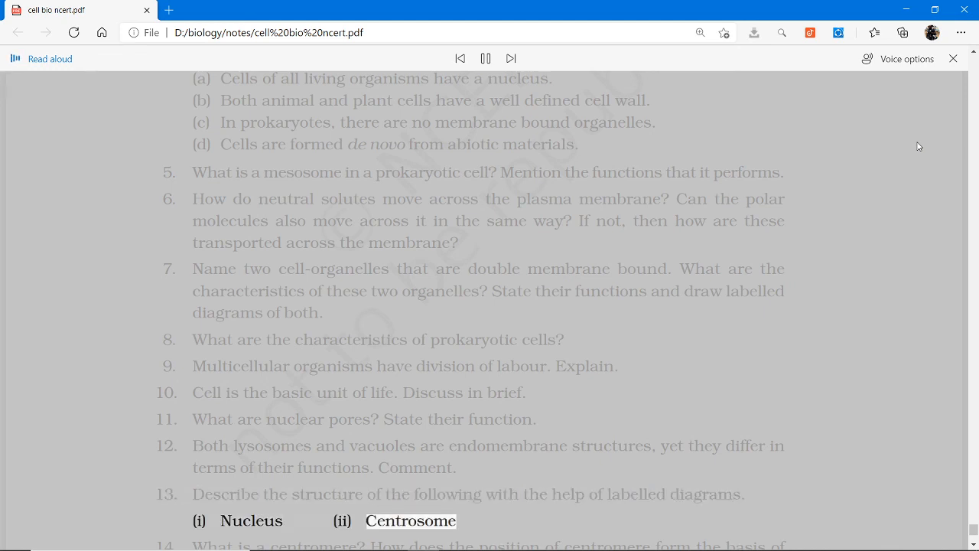
Step: Scroll further down as narration reaches question 14, 'What is a centromere?'
scroll(down, 3)
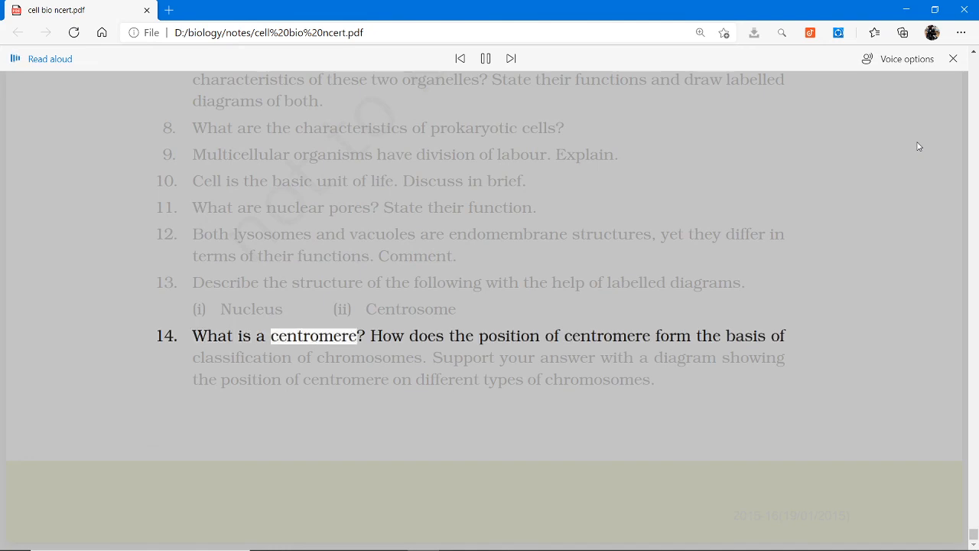